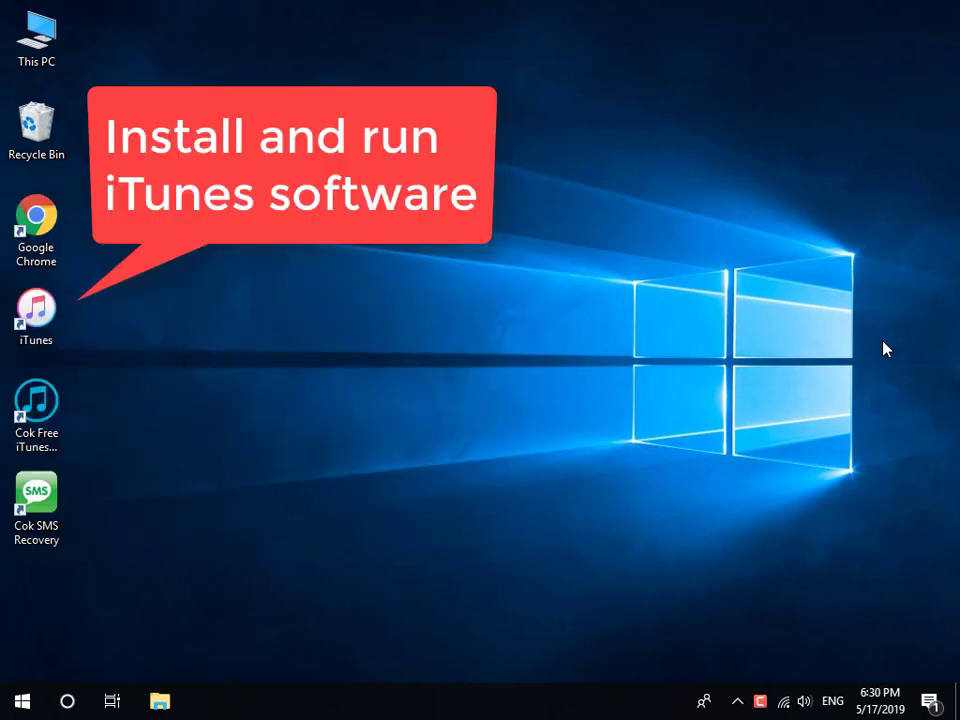
pyautogui.click(36, 315)
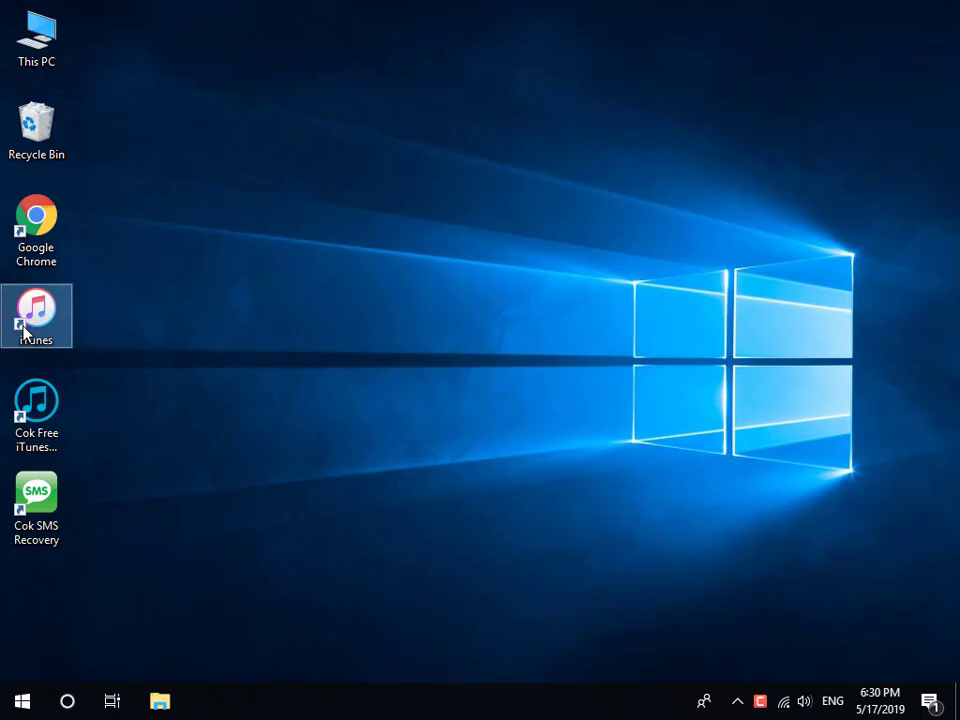
pyautogui.doubleClick(36, 315)
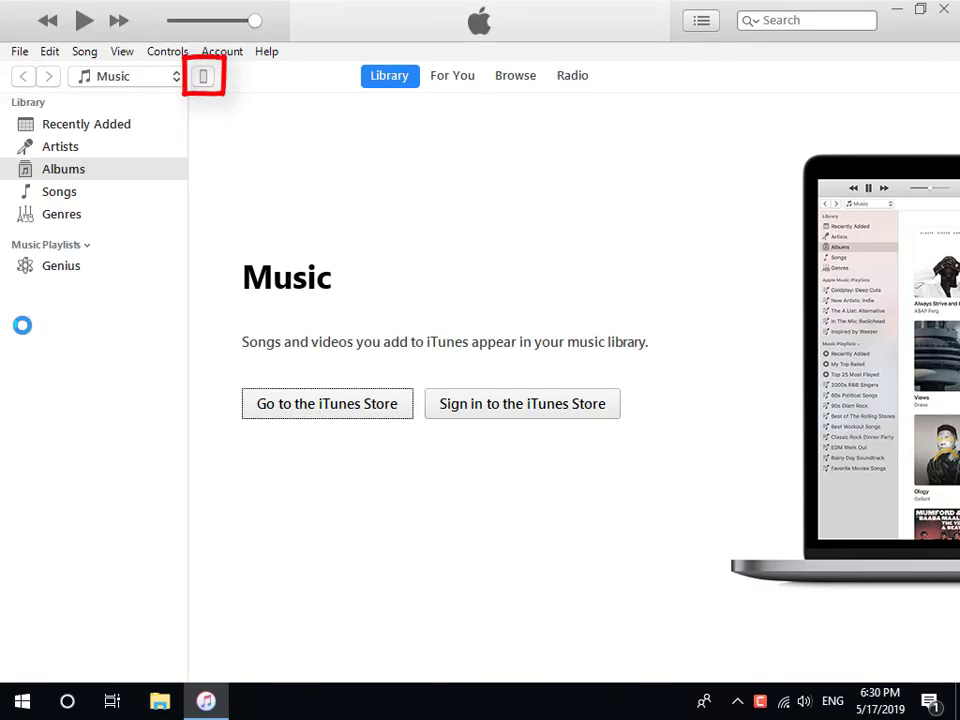
pyautogui.click(203, 76)
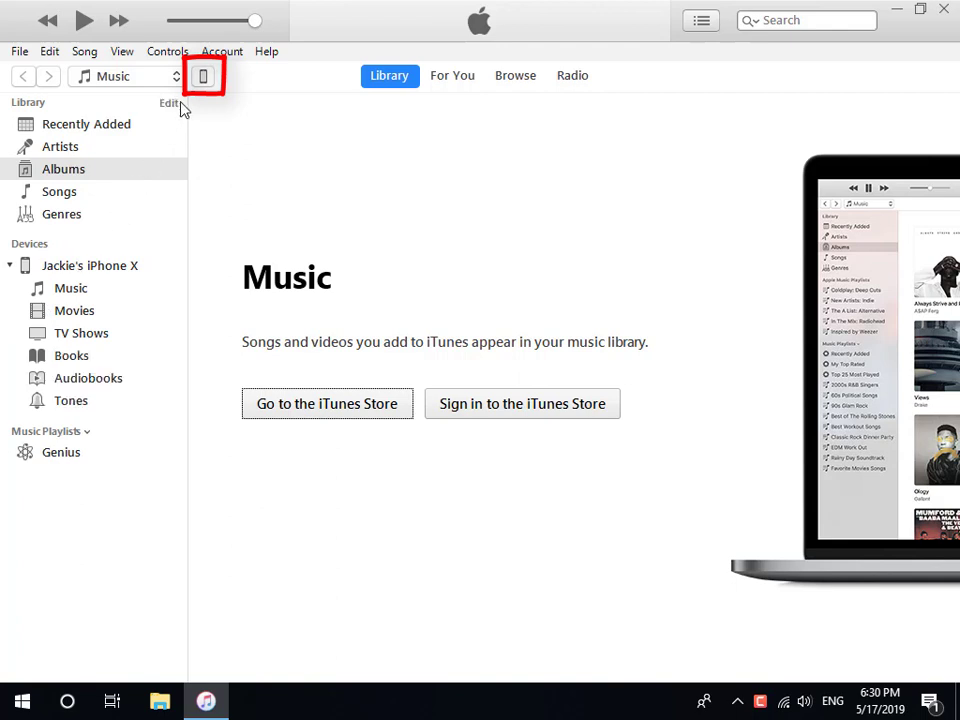
pyautogui.click(203, 76)
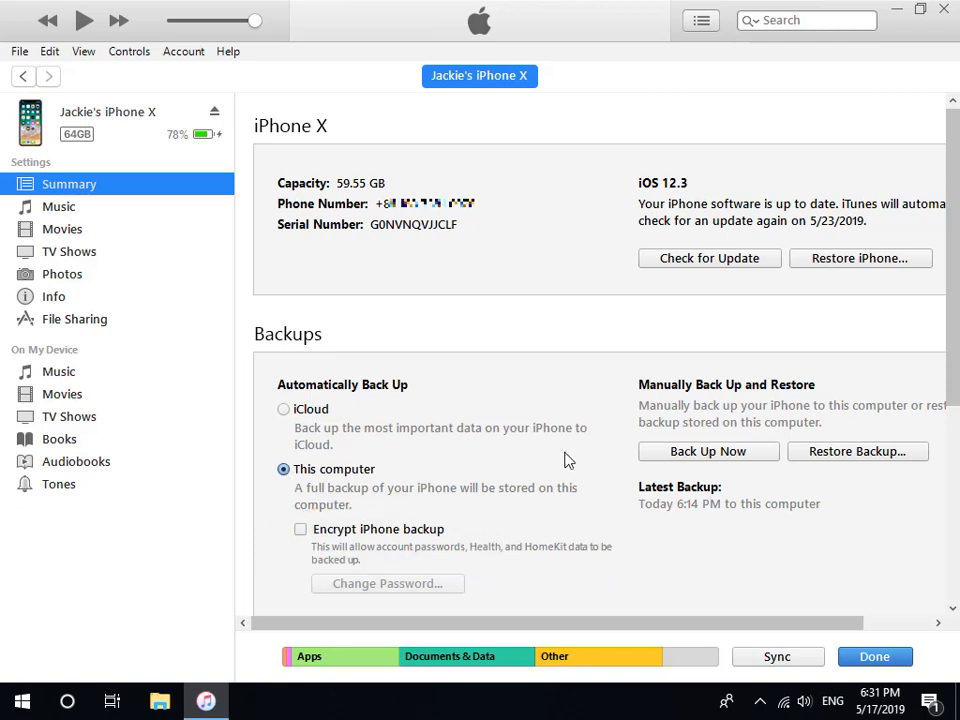
# - Back up the iPhone X to this computer now, then close iTunes
pyautogui.click(707, 451)
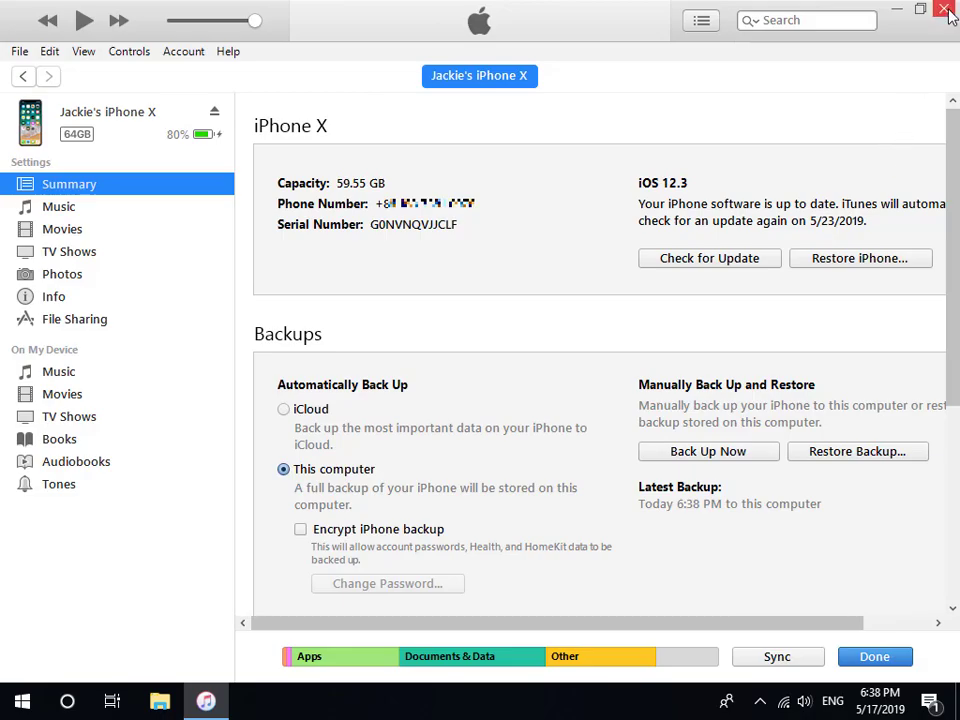
pyautogui.click(946, 9)
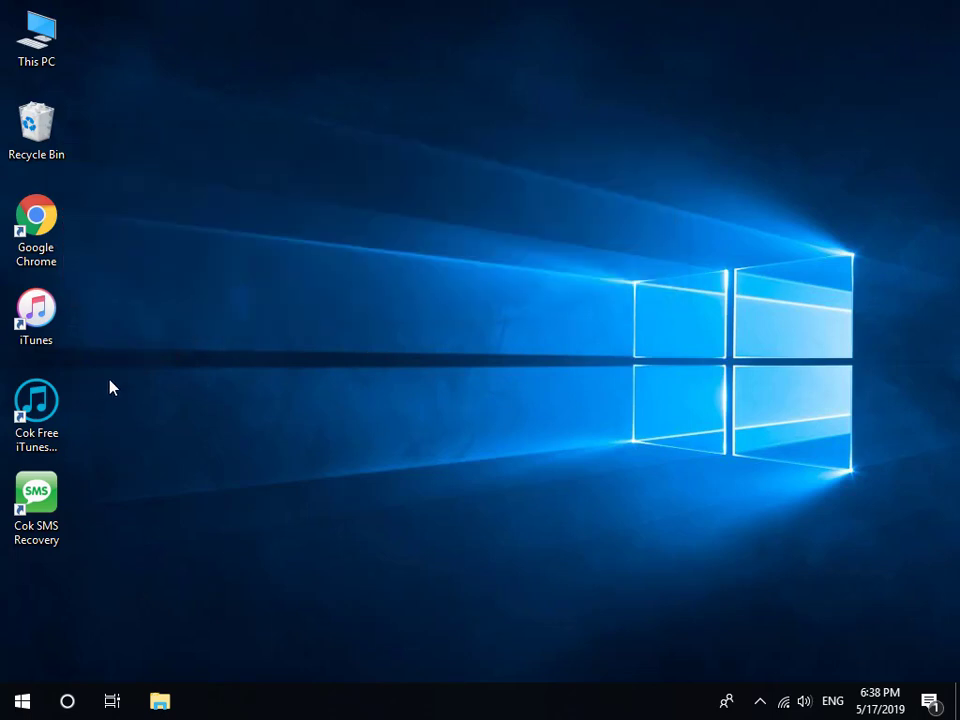
pyautogui.moveTo(37, 400)
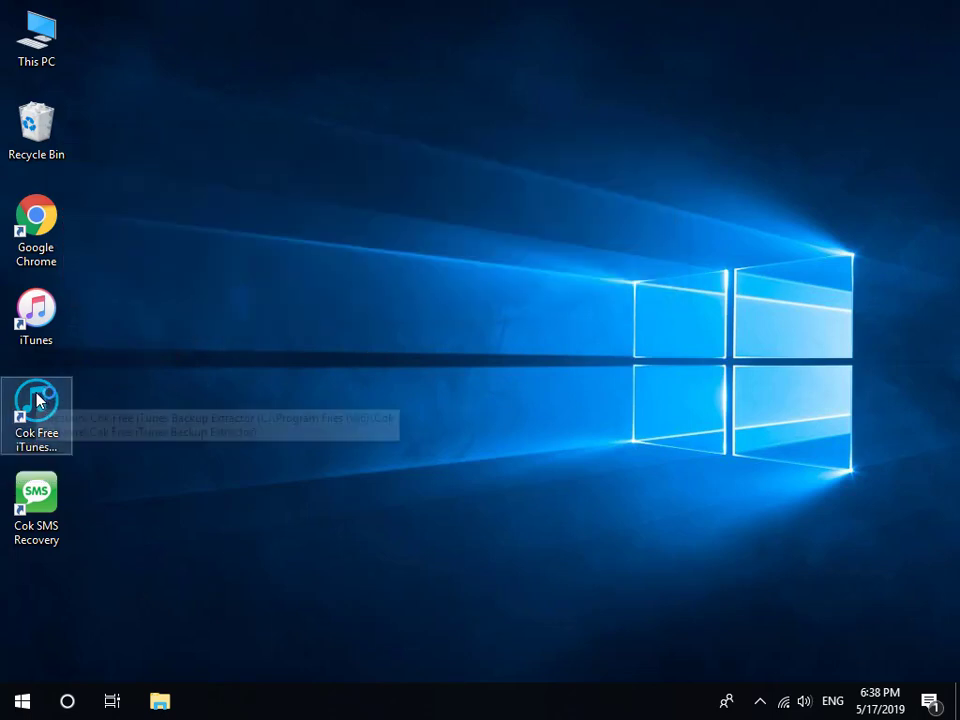
# - Launch Cok Free iTunes Backup Extractor from the desktop shortcut
pyautogui.doubleClick(37, 405)
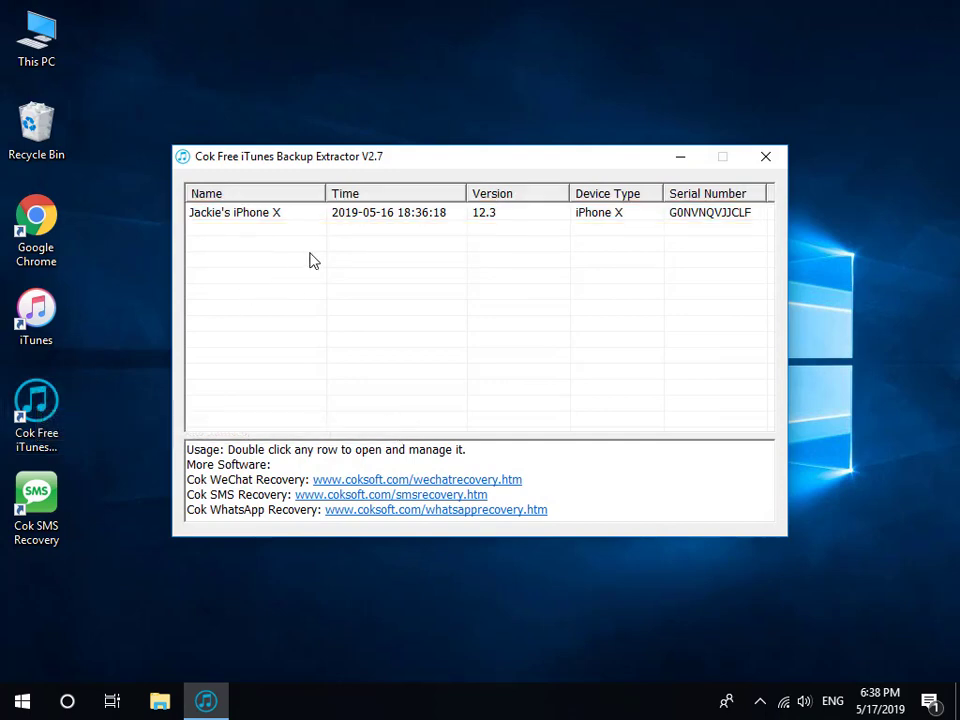
# - Browse the iPhone X backup's Messages files and select sms.db
pyautogui.doubleClick(234, 212)
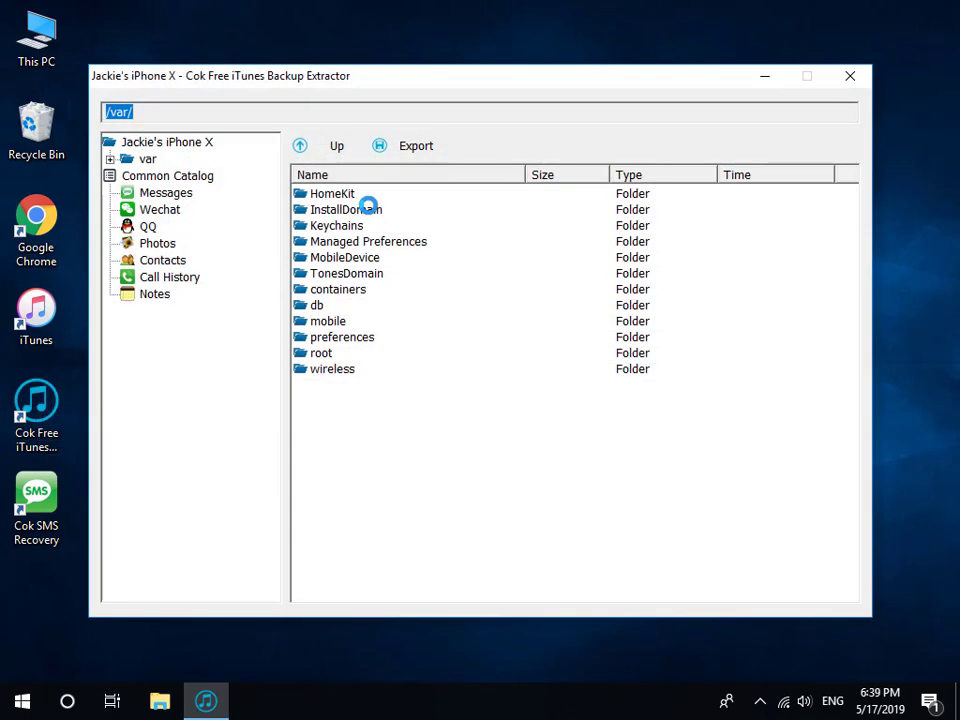
pyautogui.click(166, 192)
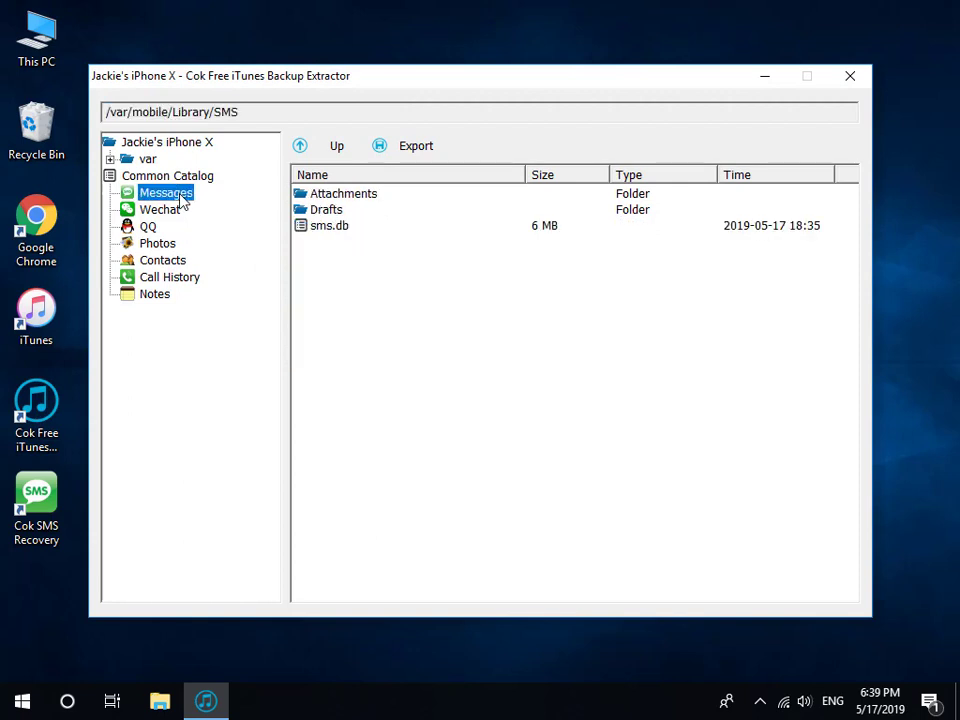
pyautogui.moveTo(277, 221)
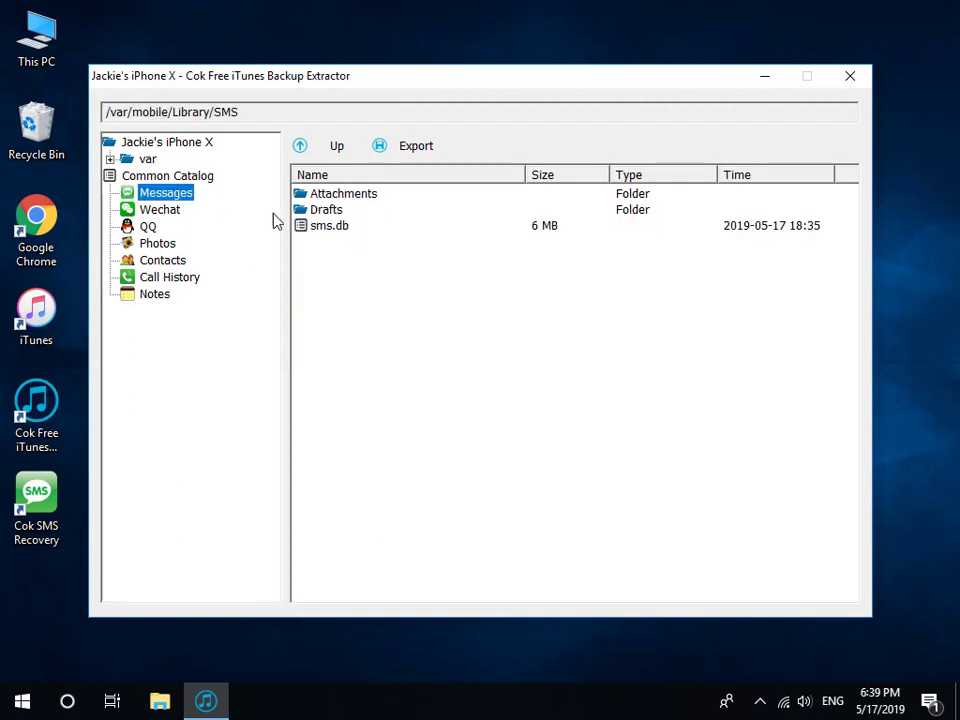
pyautogui.click(330, 225)
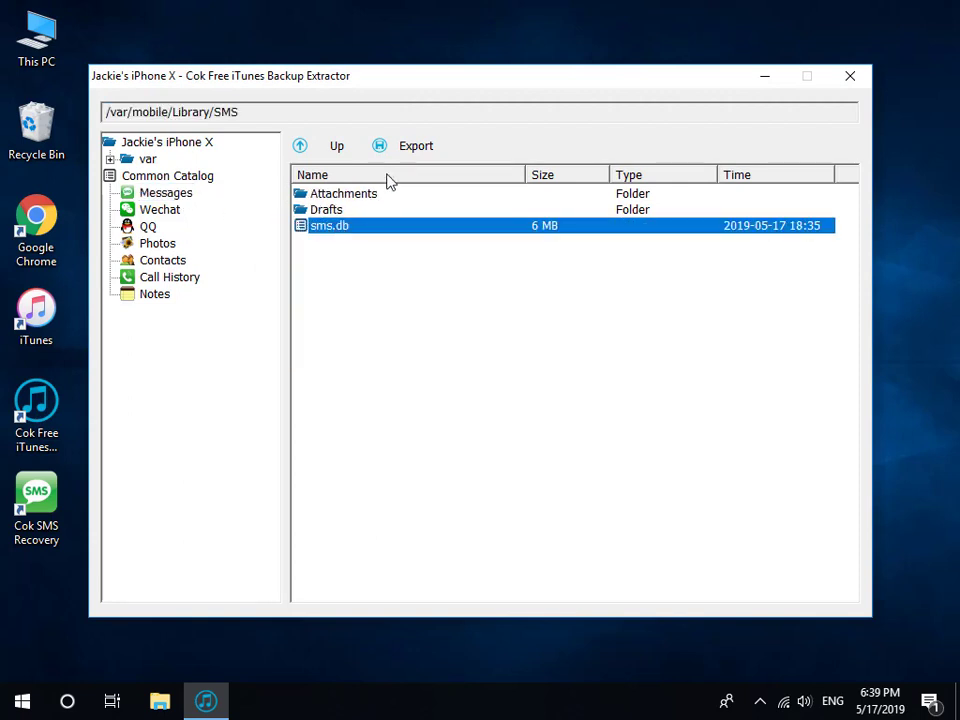
# - Export sms.db to the desktop, close the extractor and launch Cok SMS Recovery
pyautogui.click(415, 145)
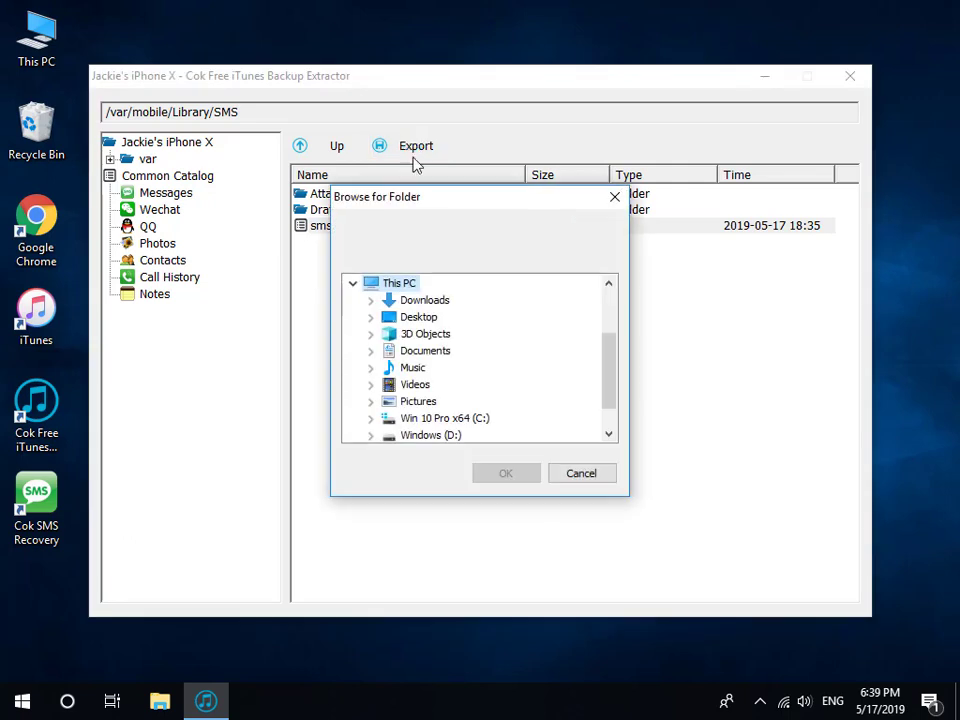
pyautogui.click(418, 317)
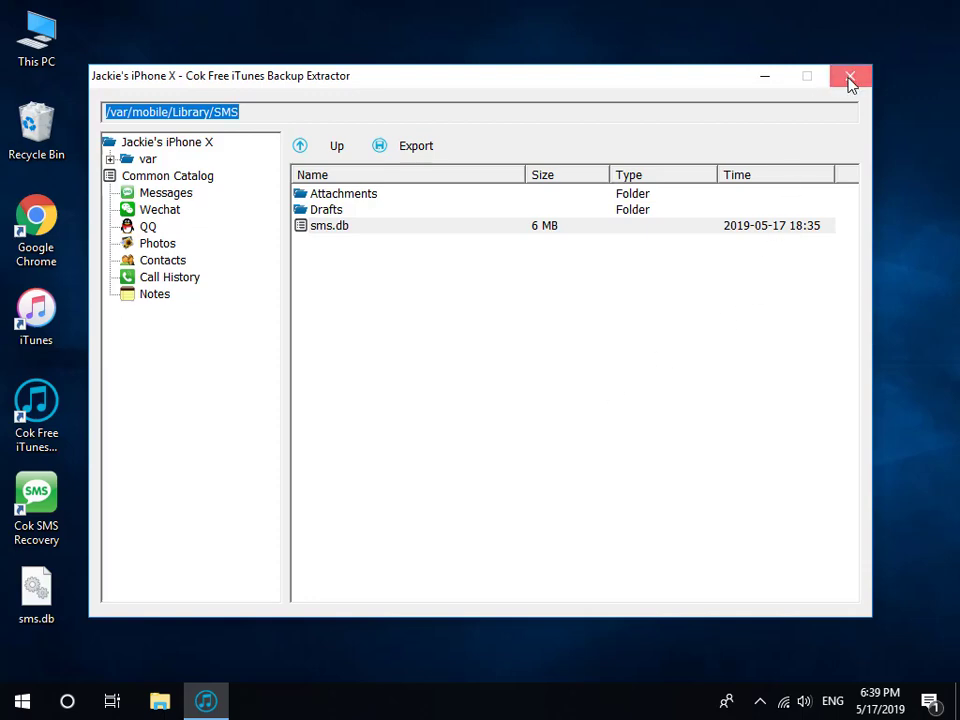
pyautogui.click(849, 76)
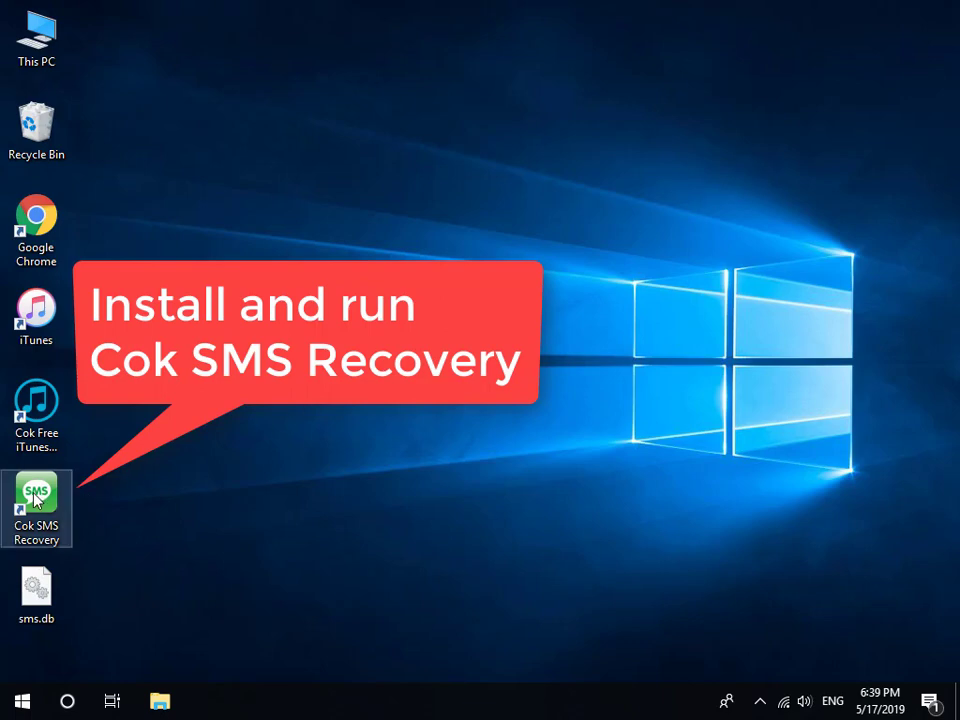
pyautogui.doubleClick(36, 495)
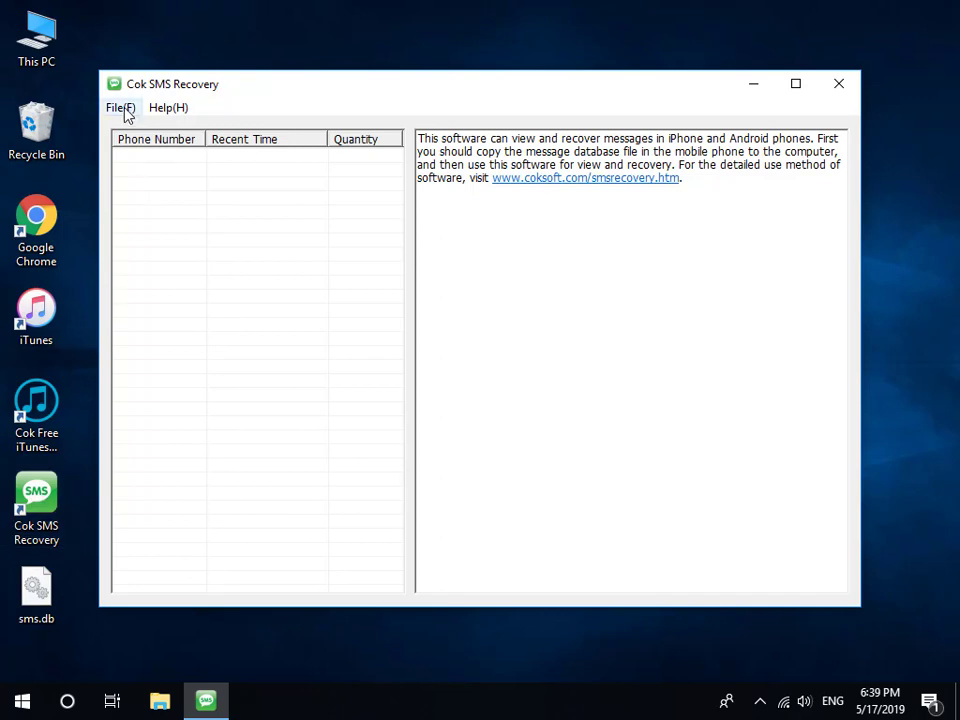
# - Load the exported sms.db from the desktop via File > Open SMS database
pyautogui.click(120, 107)
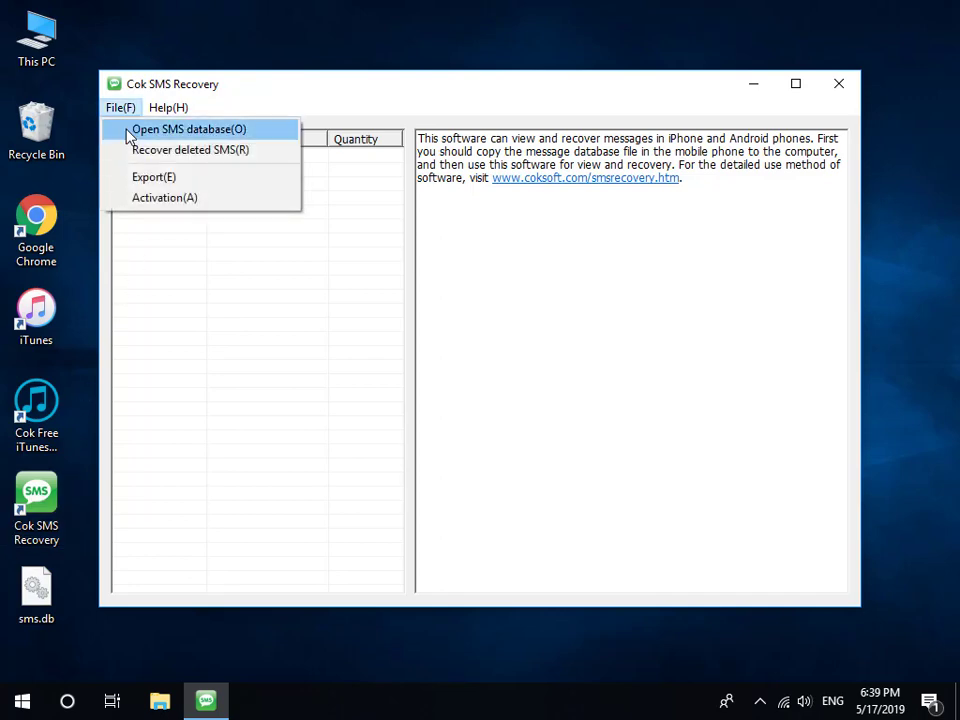
pyautogui.click(188, 128)
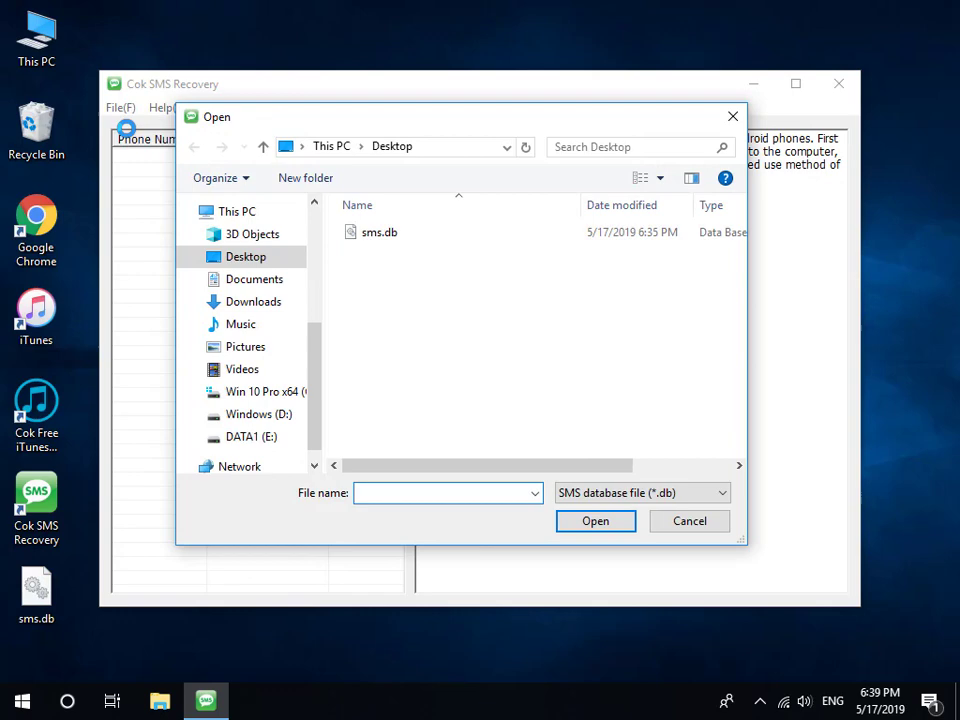
pyautogui.click(379, 232)
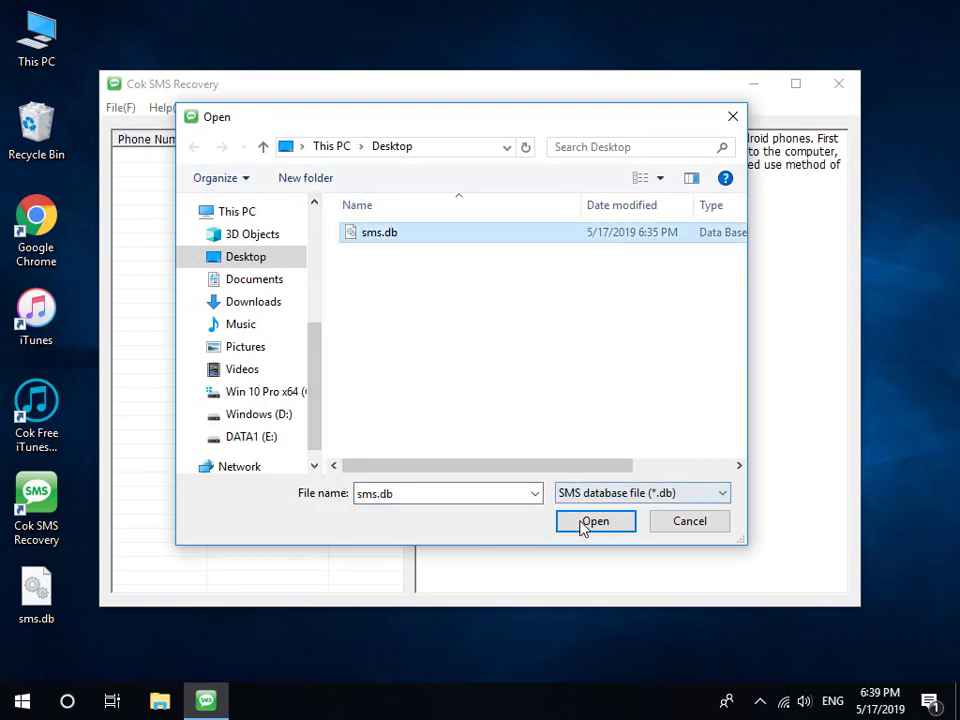
pyautogui.click(595, 521)
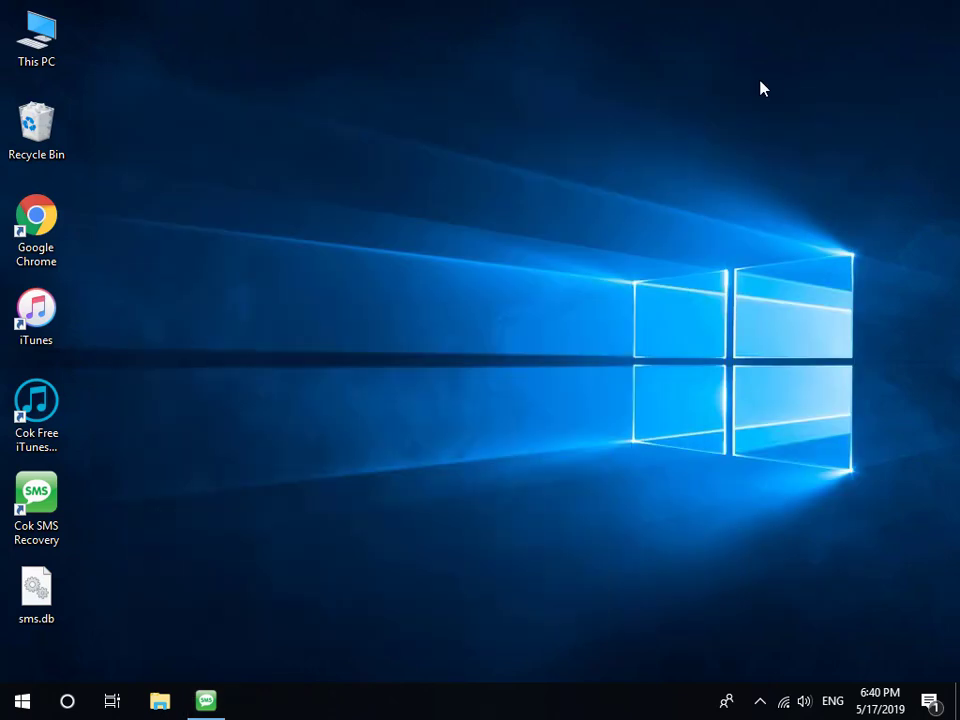
# - Create a new Word document on the desktop named 'iPhone text messages' and open it
pyautogui.rightClick(258, 352)
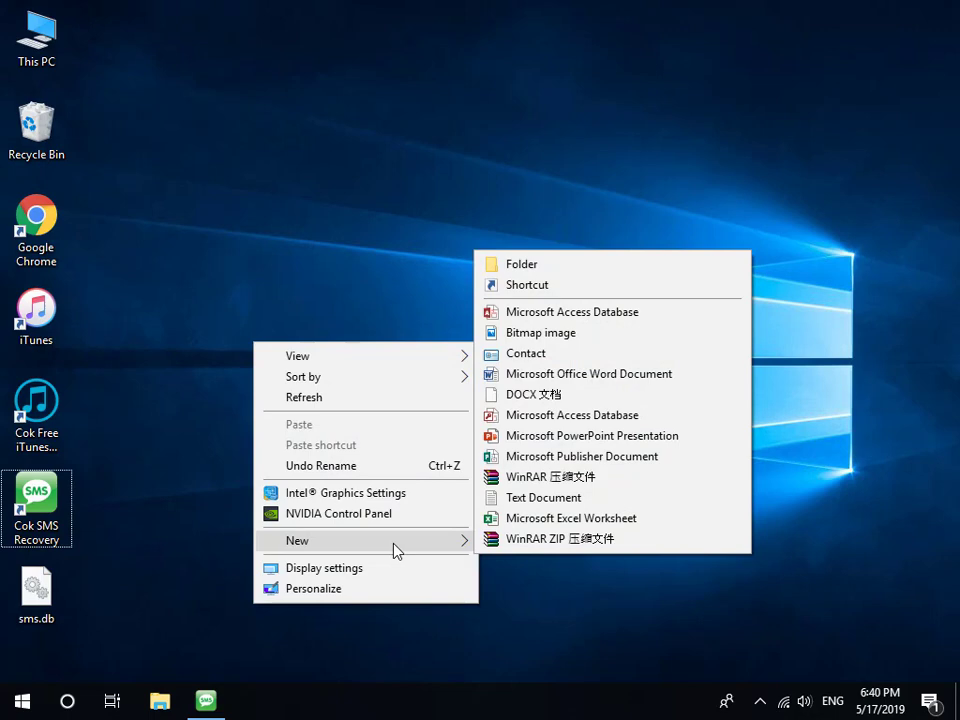
pyautogui.moveTo(589, 373)
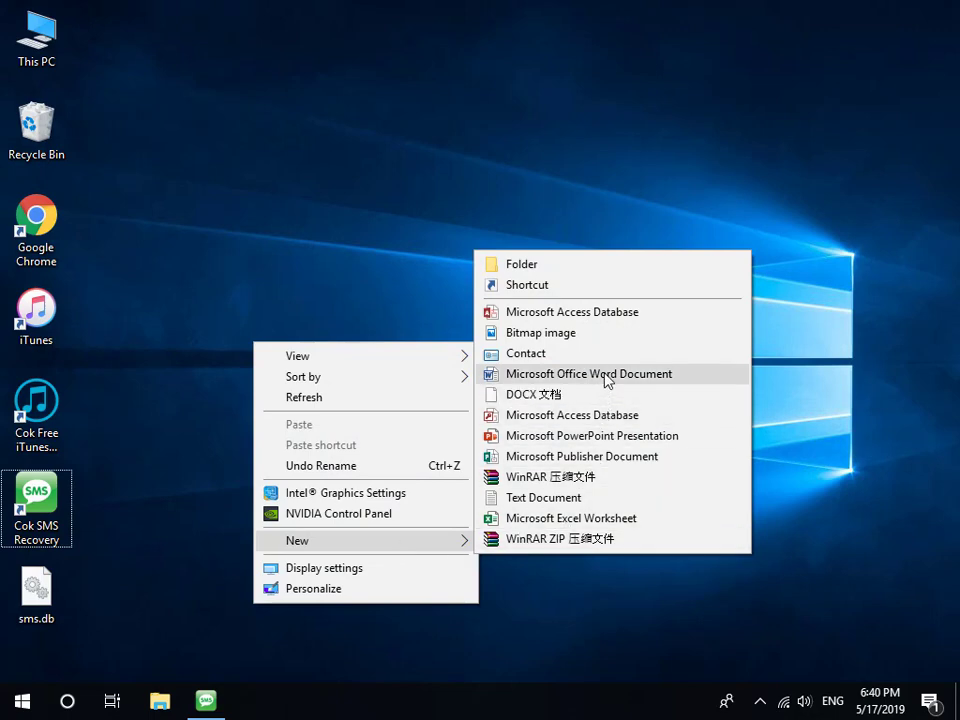
pyautogui.click(588, 373)
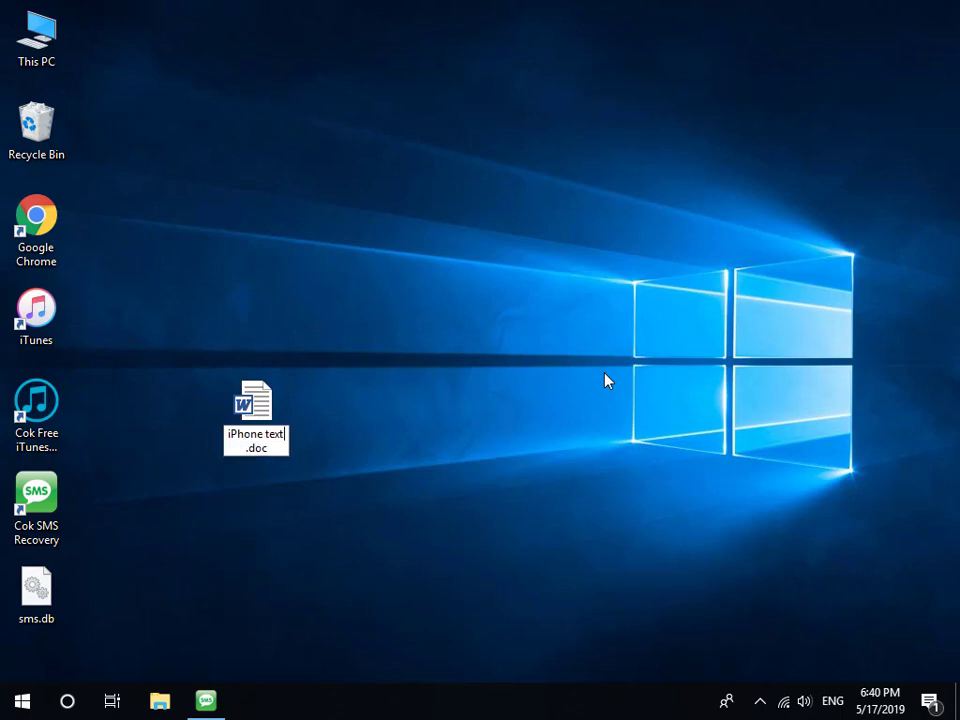
pyautogui.write('messages')
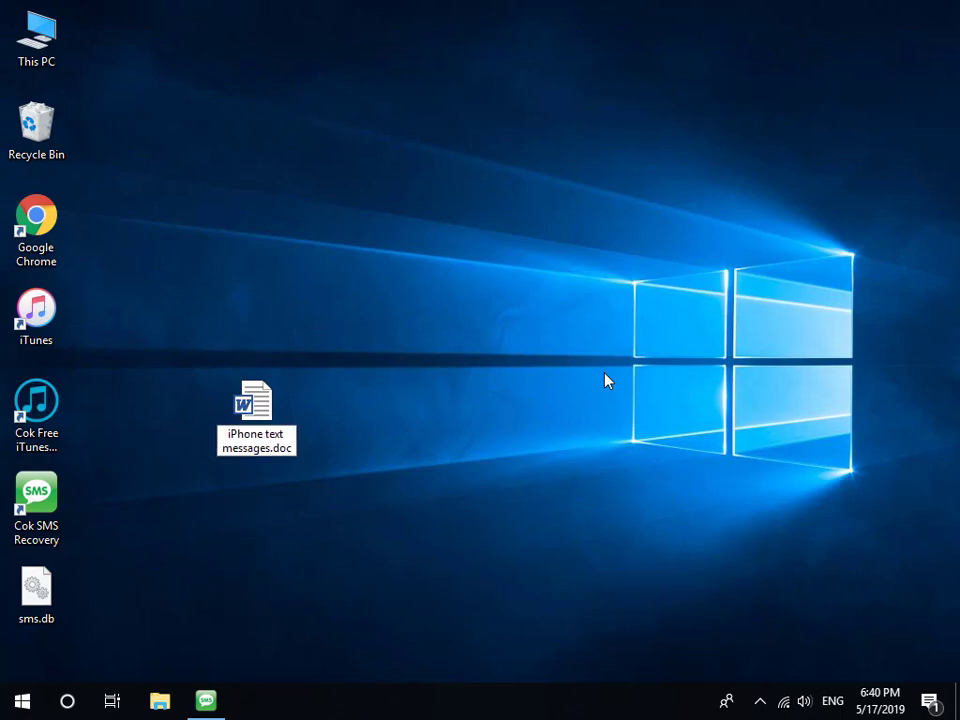
pyautogui.doubleClick(255, 400)
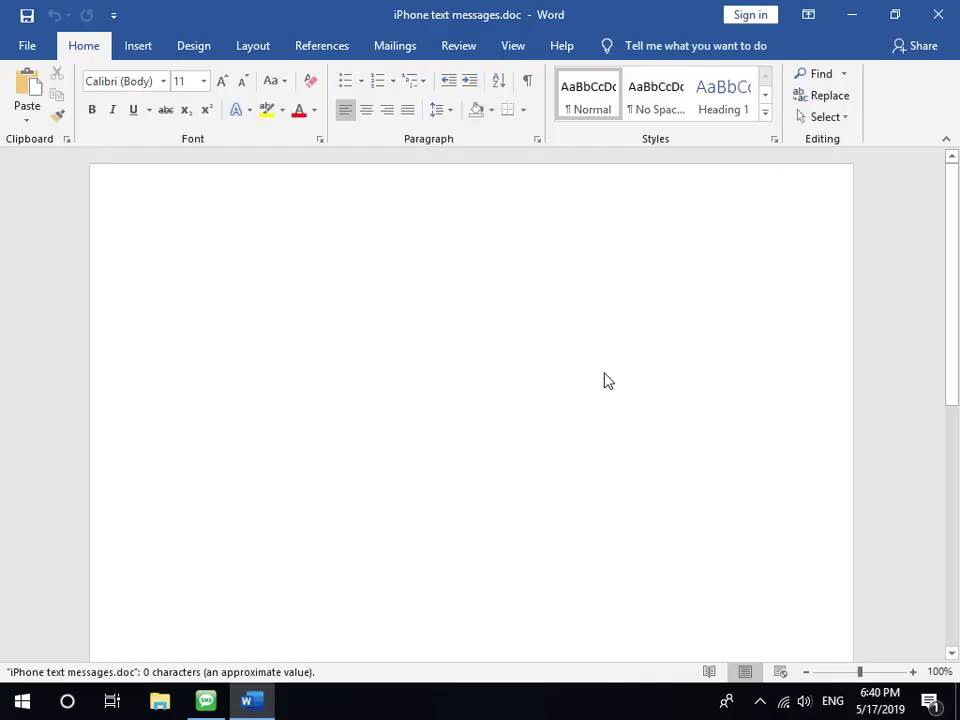
# - Paste the recovered messages into the document with Keep Source Formatting
pyautogui.rightClick(270, 280)
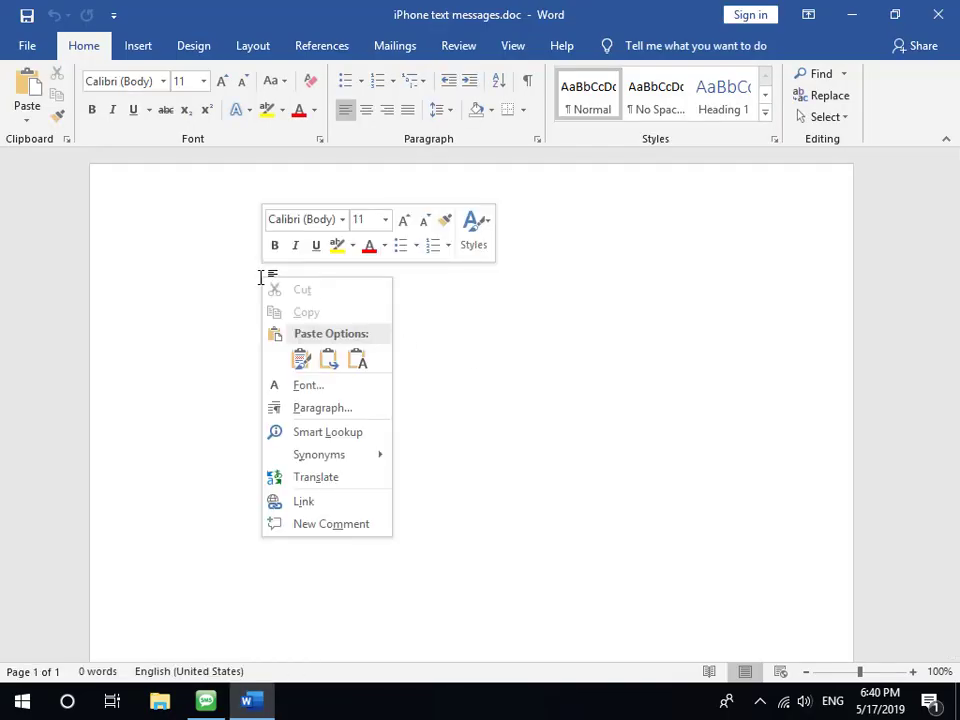
pyautogui.click(301, 357)
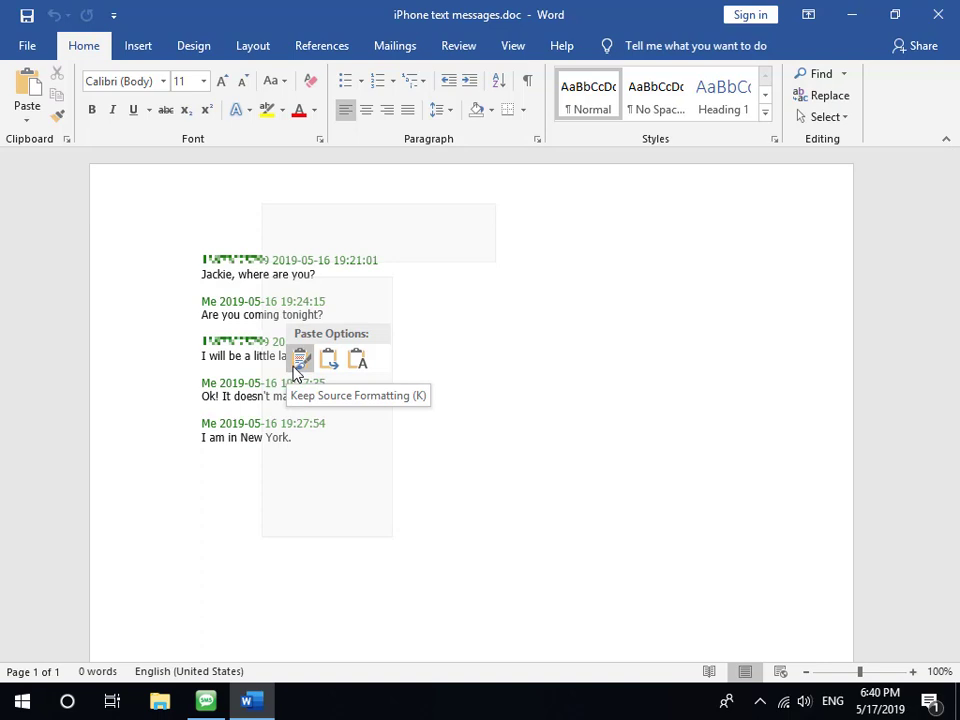
pyautogui.click(301, 358)
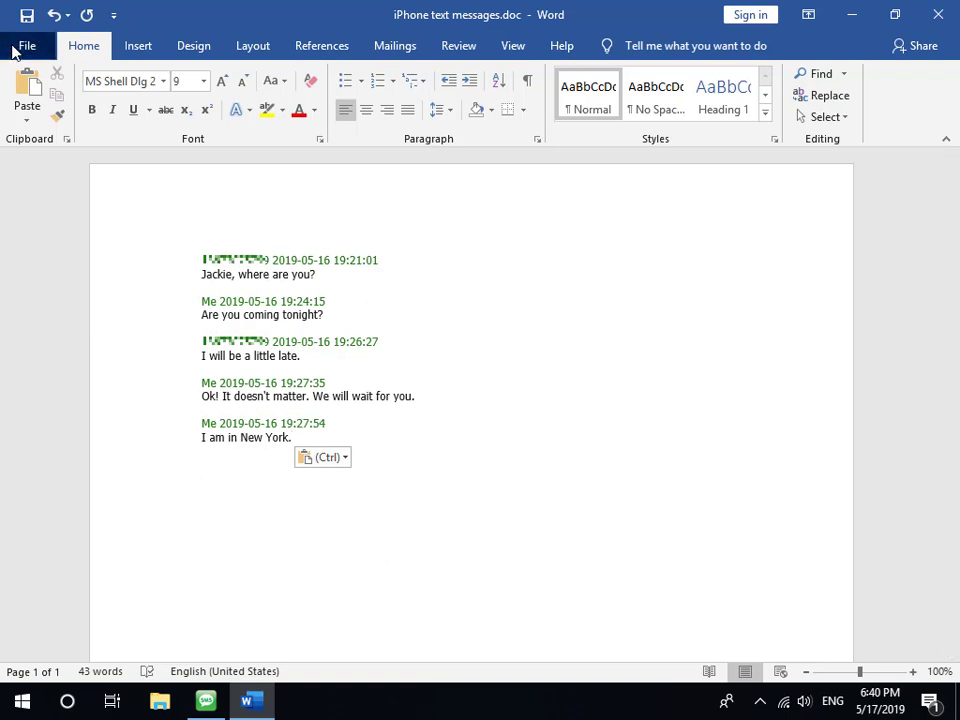
# - Start Save As for the document and show the file type list including PDF
pyautogui.click(27, 45)
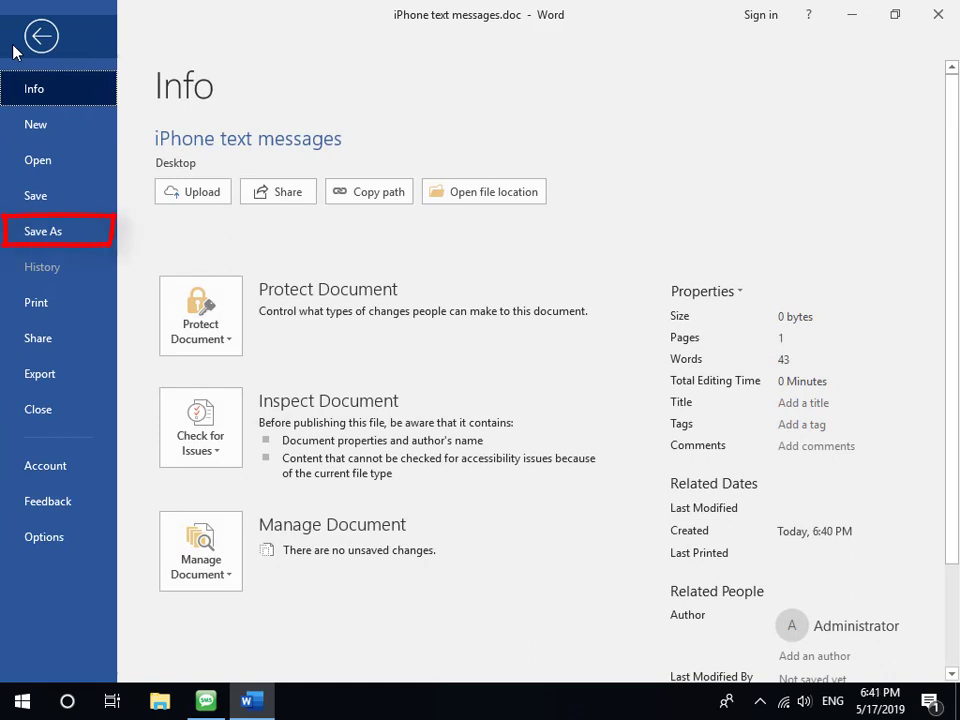
pyautogui.click(43, 231)
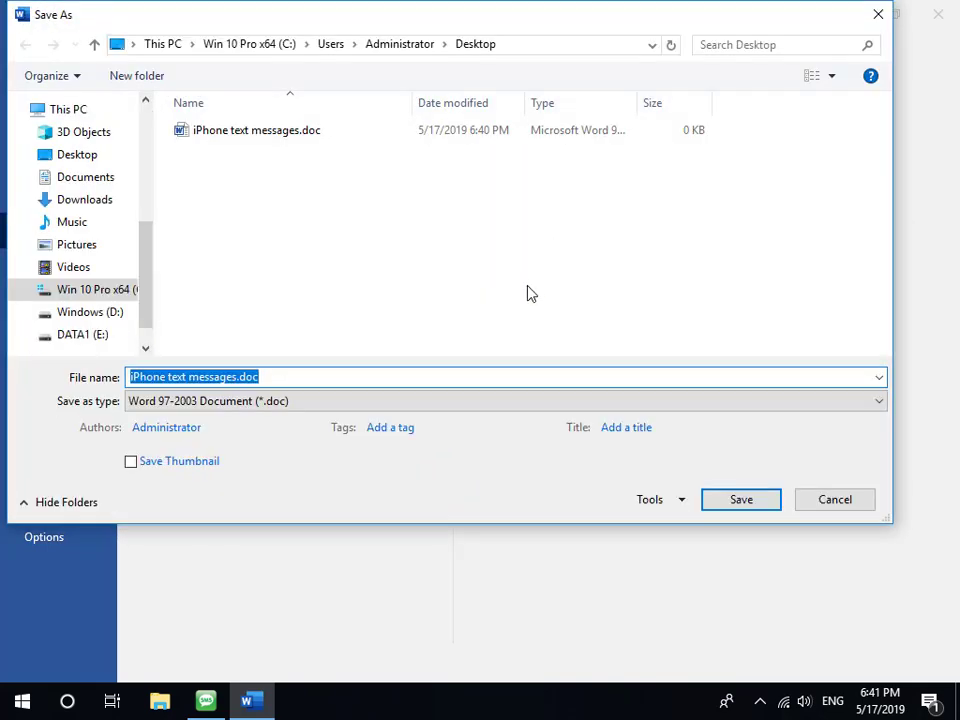
pyautogui.click(505, 401)
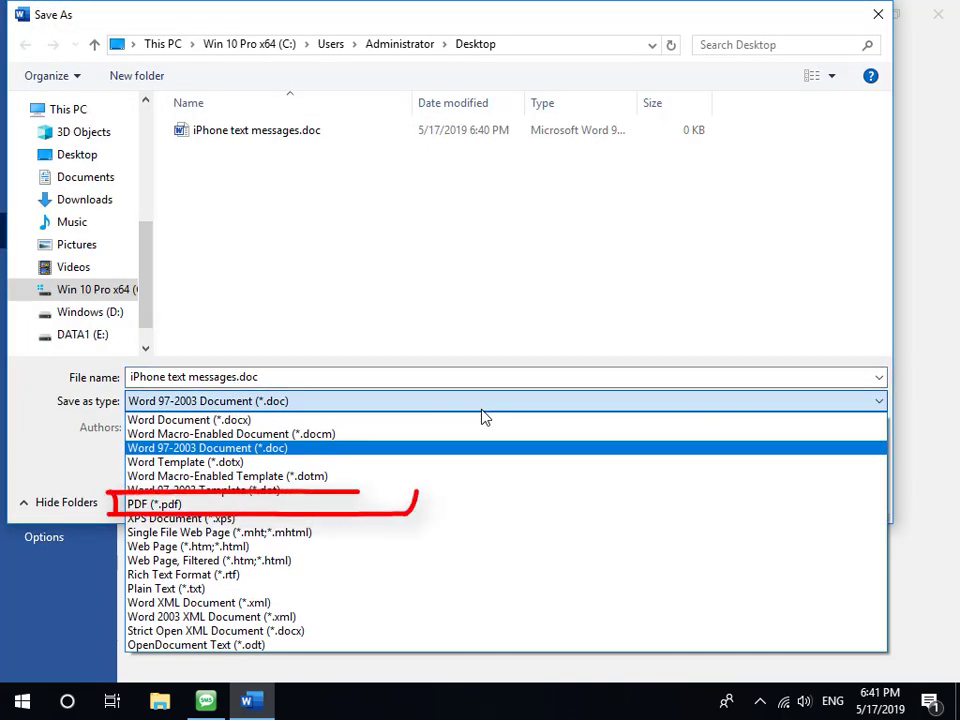